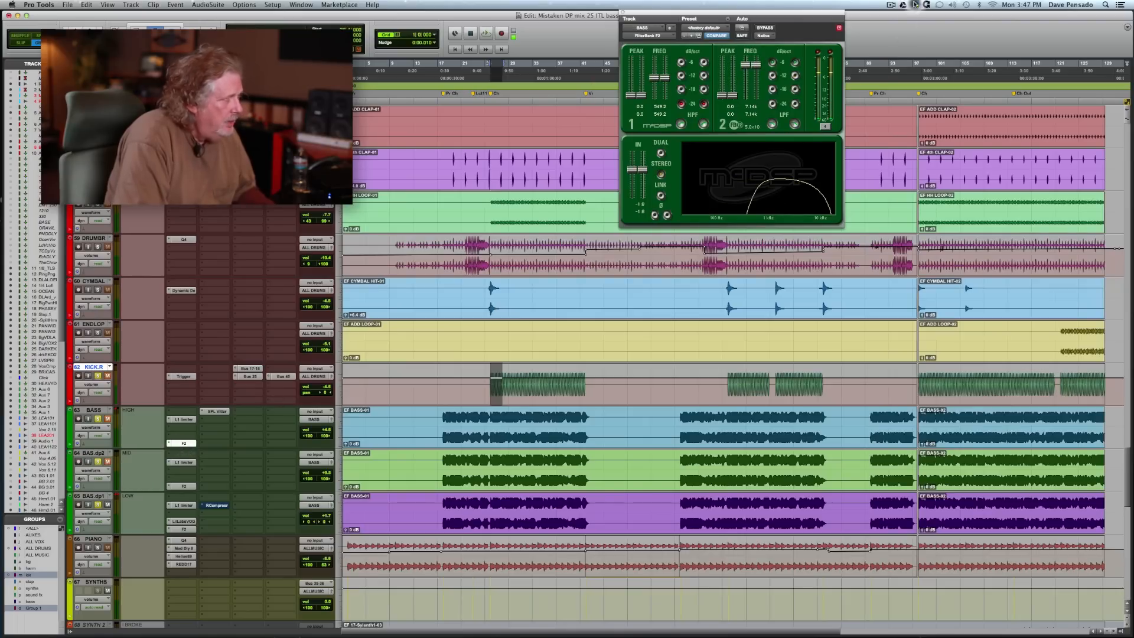
Step: Drag a McDSP FilterBank plugin window across the top to sit beside the other bass band windows
drag(730, 19, 515, 30)
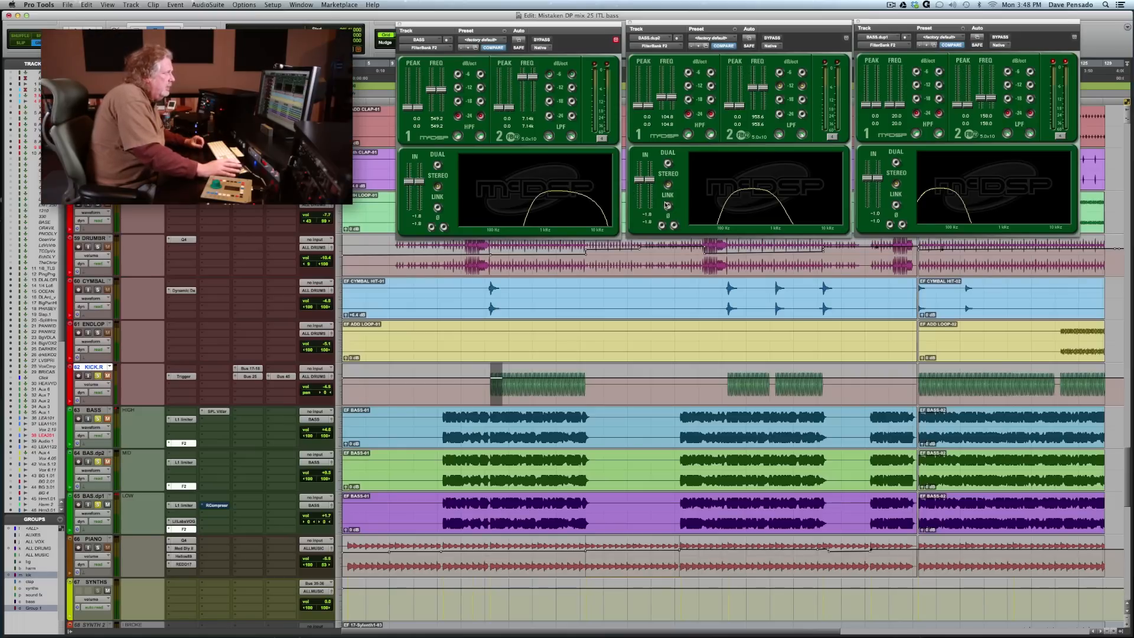
mouse_move(620, 207)
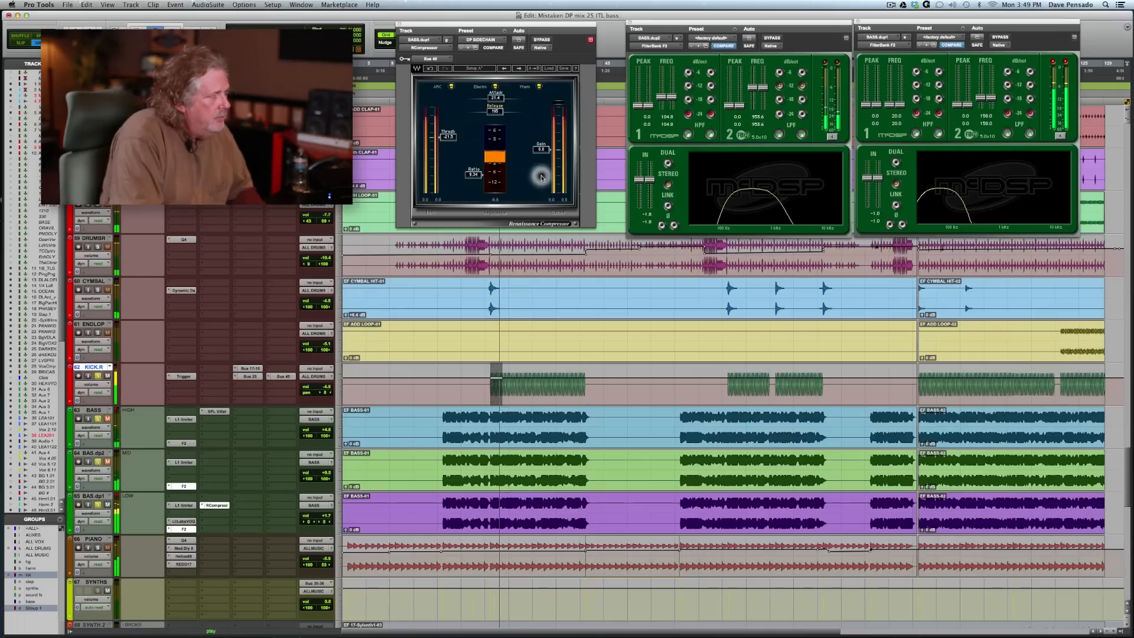
Step: Toggle Bypass on the low bass band's Renaissance Compressor to hear it without kick compression
click(541, 39)
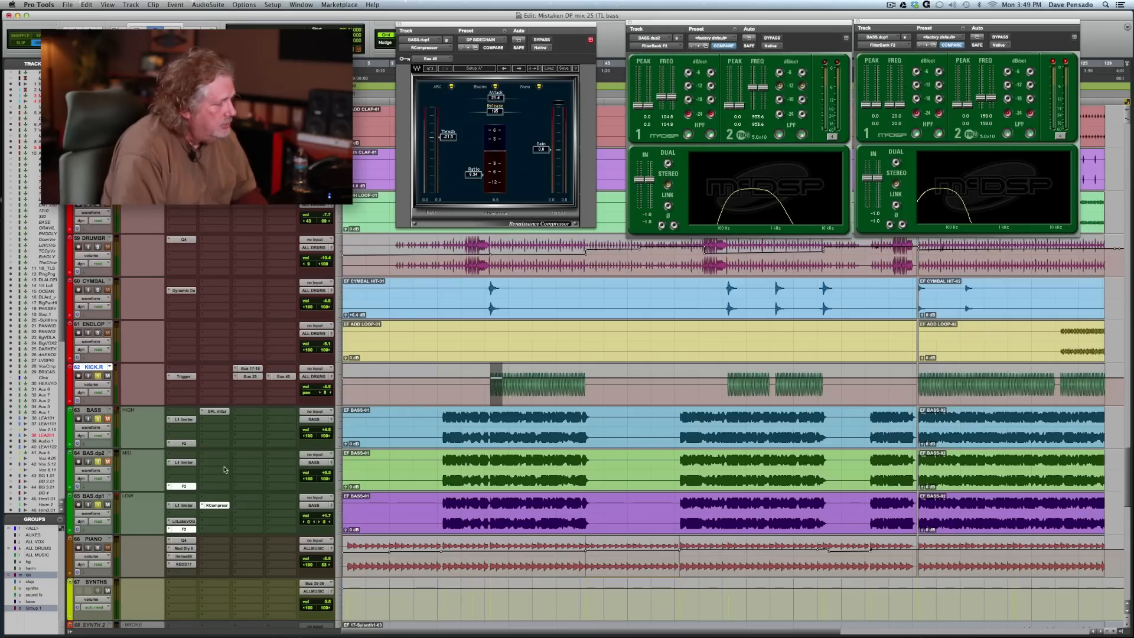
click(540, 39)
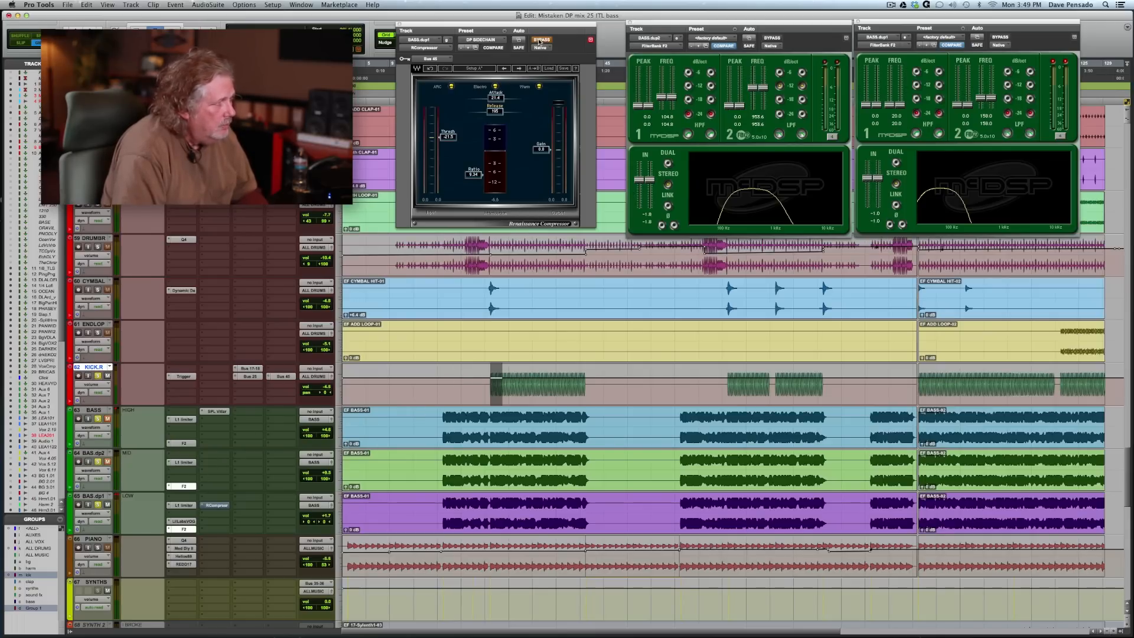